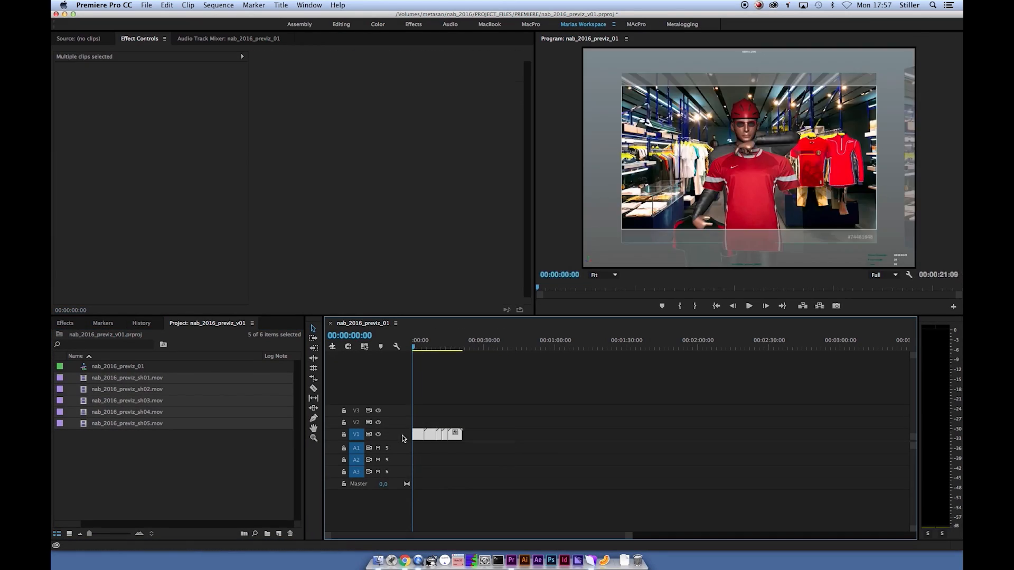
# Start the EDL export of the five-shot previz sequence from the File menu
pyautogui.click(149, 6)
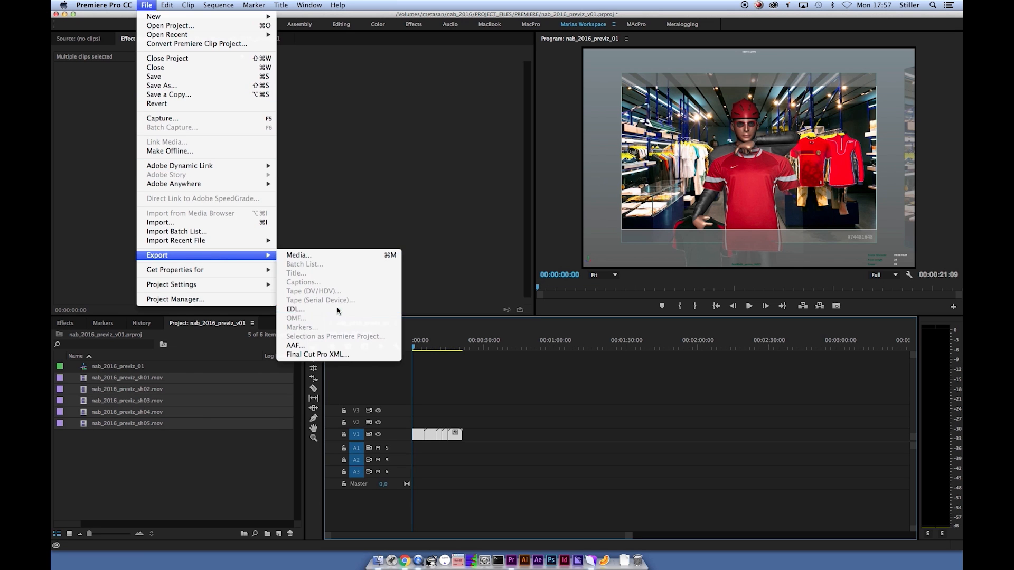
pyautogui.click(295, 309)
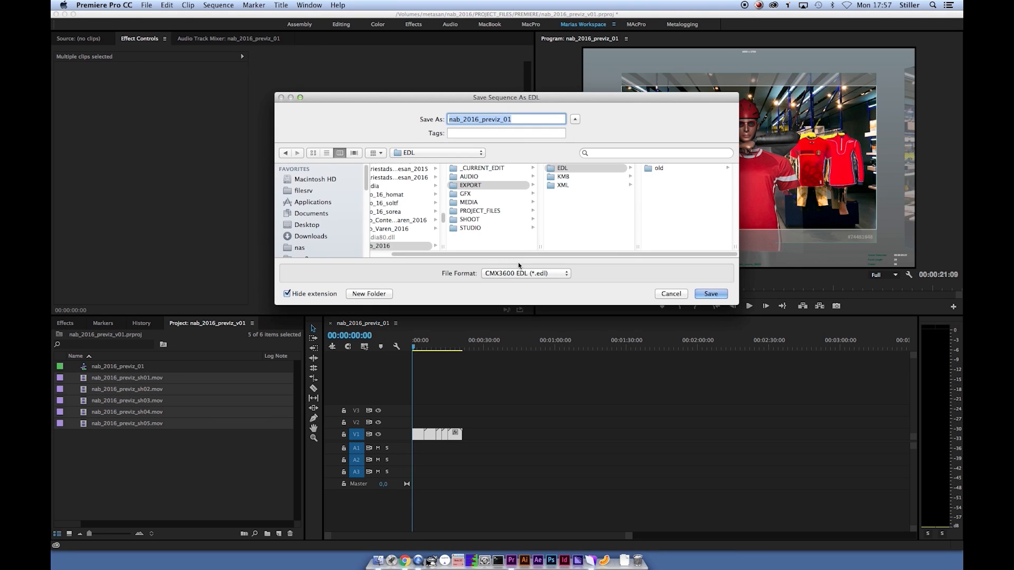